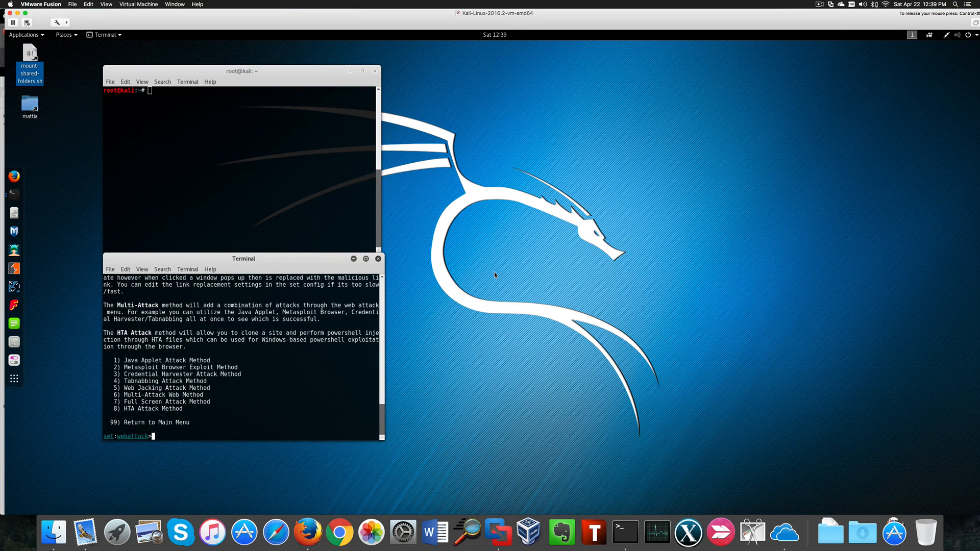
- Choose Credential Harvester (3), then Site Cloner (2), in SET's webattack menu
{"action": "type", "text": "3"}
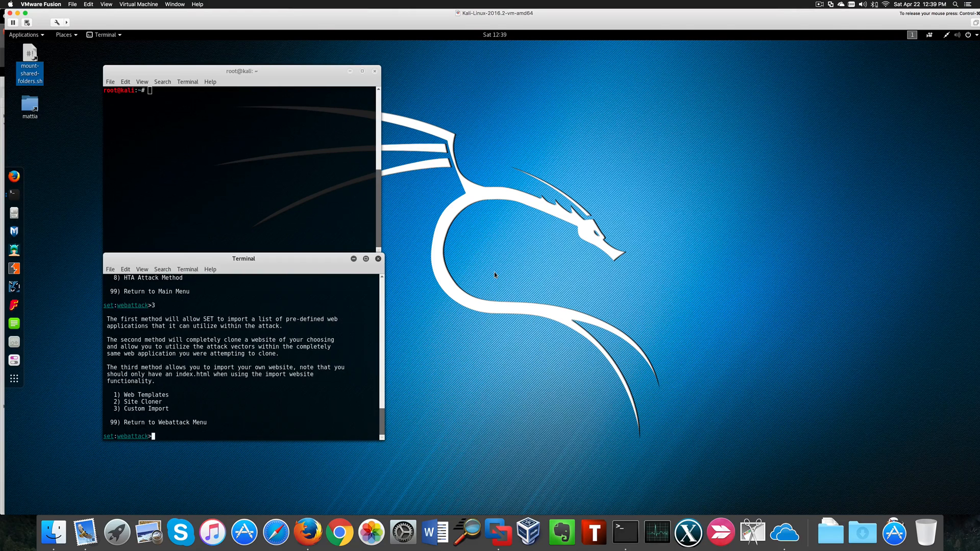
{"action": "type", "text": "2"}
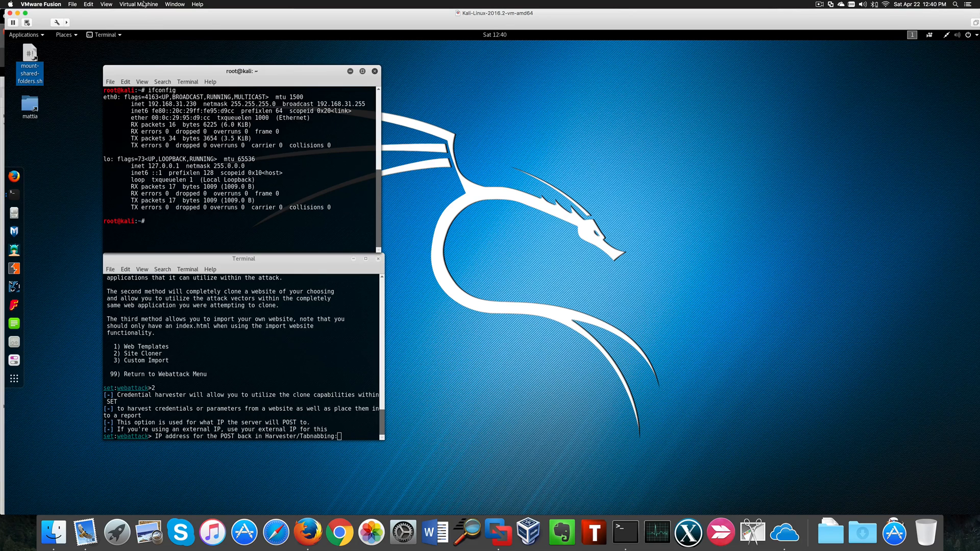
{"action": "left_click", "coordinate": [138, 4]}
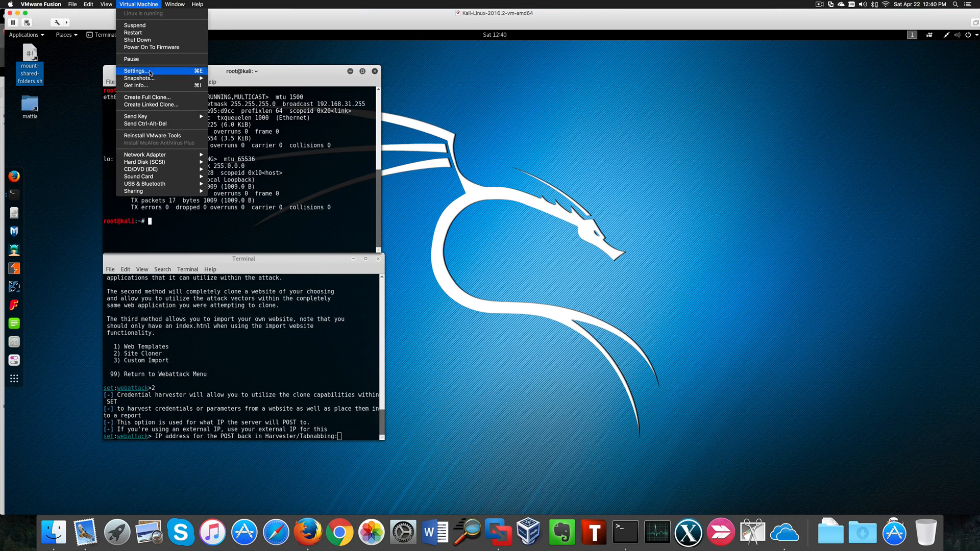
{"action": "left_click", "coordinate": [135, 70]}
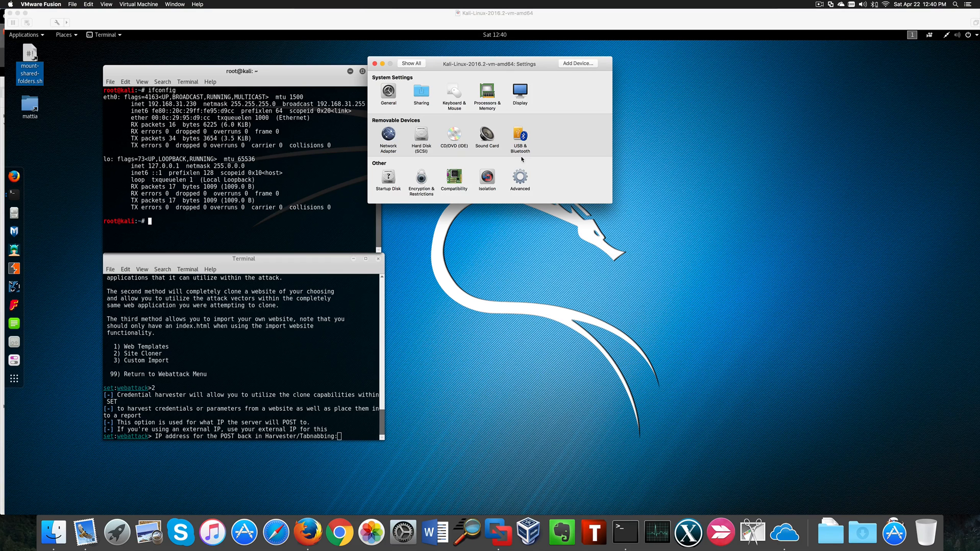
{"action": "mouse_move", "coordinate": [443, 140]}
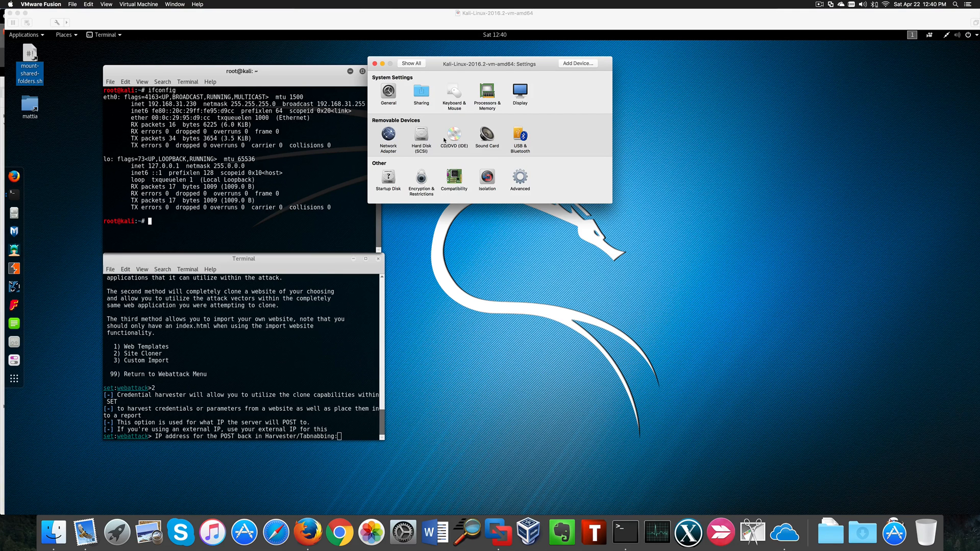
{"action": "left_click", "coordinate": [388, 138]}
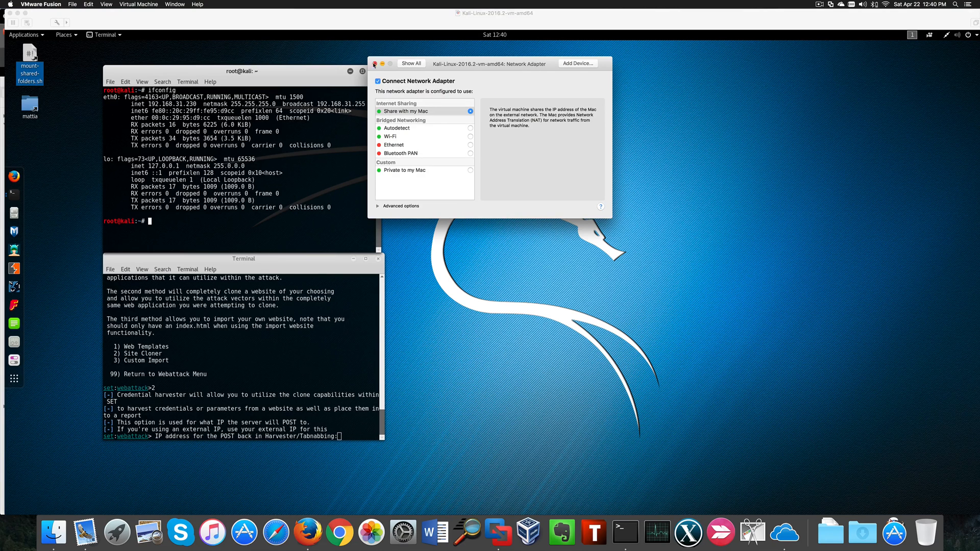
{"action": "left_click", "coordinate": [375, 64]}
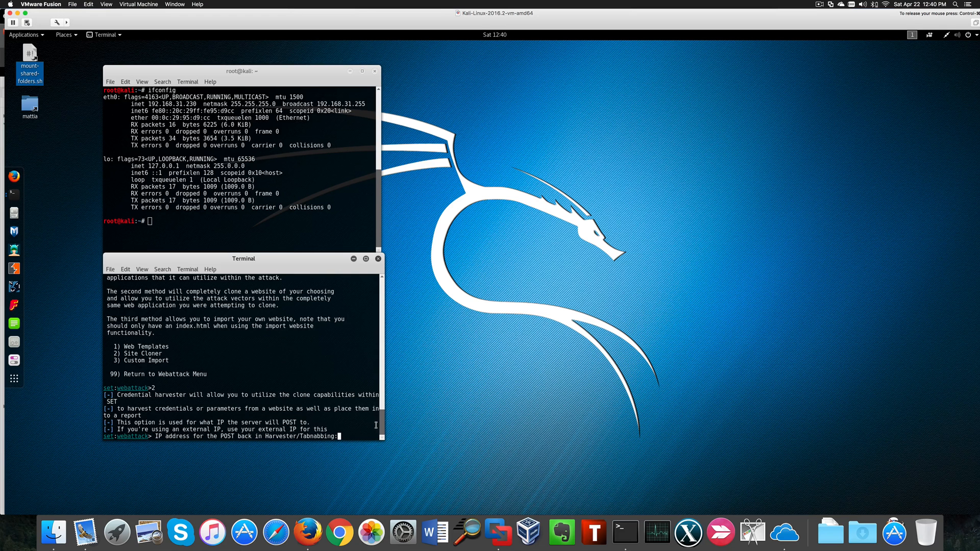
{"action": "mouse_move", "coordinate": [481, 306]}
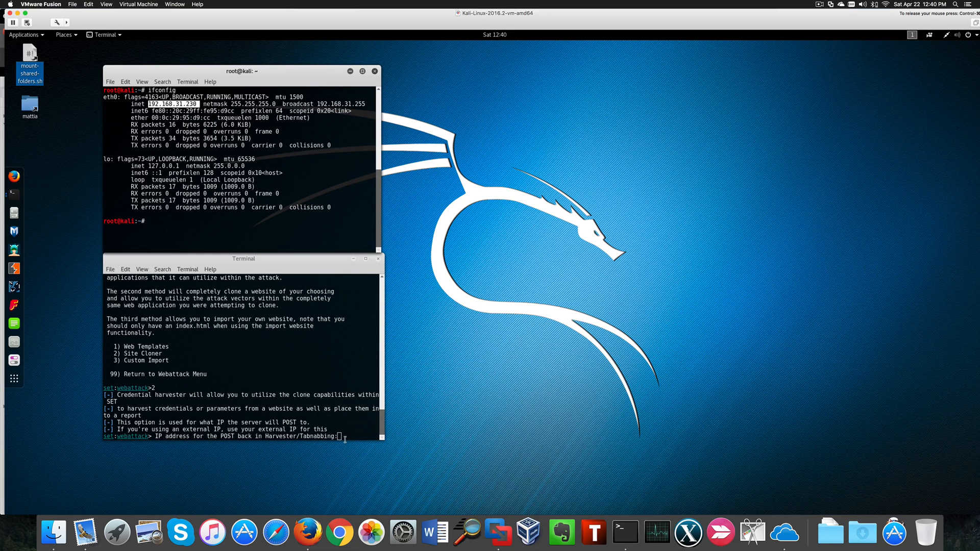
{"action": "right_click", "coordinate": [340, 436]}
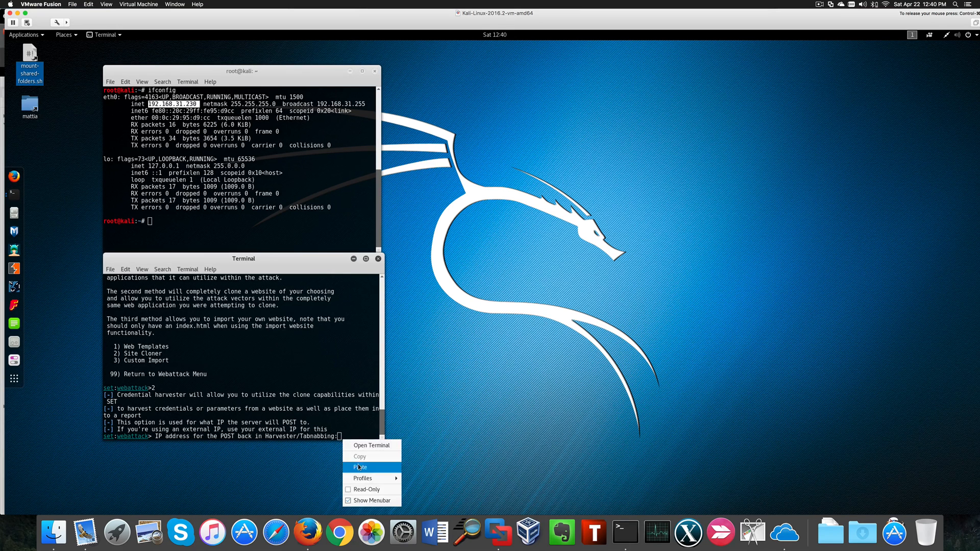
{"action": "left_click", "coordinate": [360, 468]}
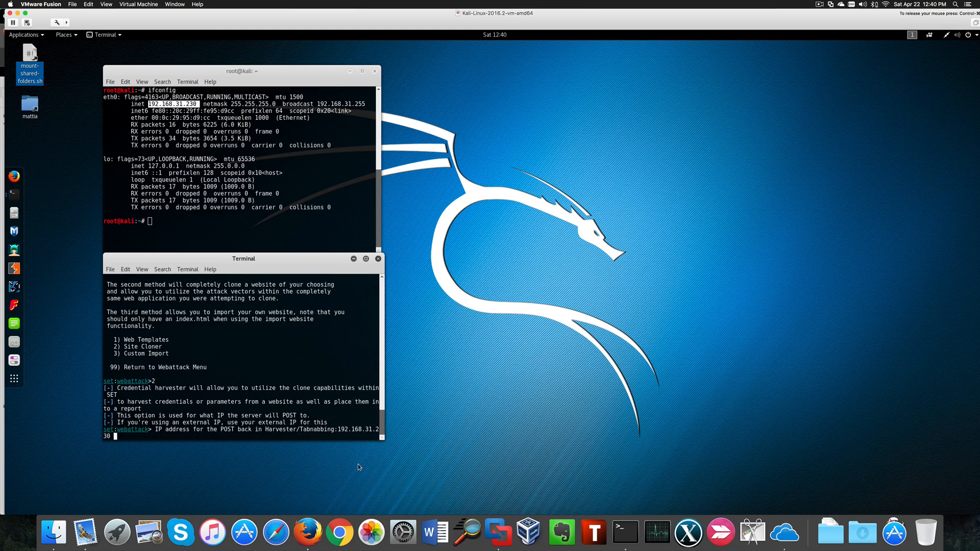
{"action": "key", "text": "Return"}
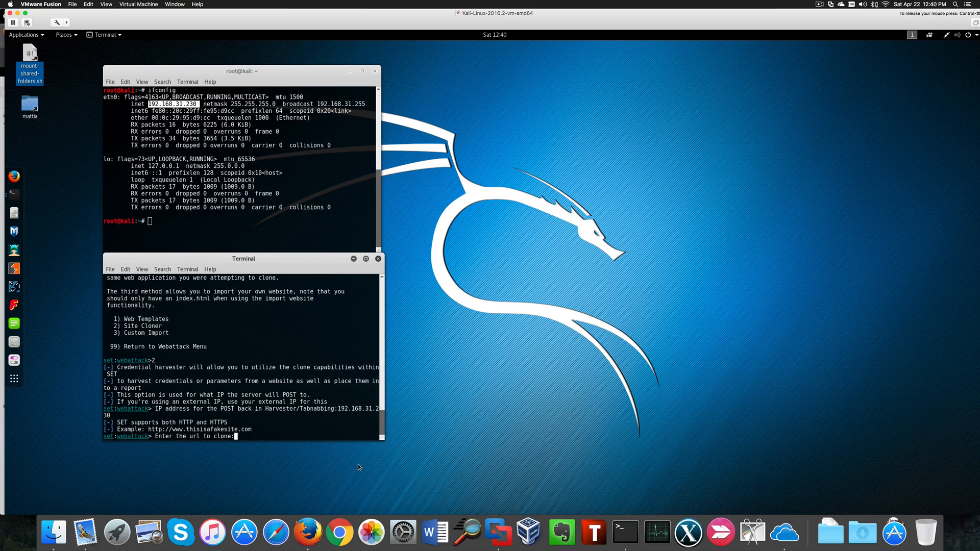
{"action": "type", "text": "https://"}
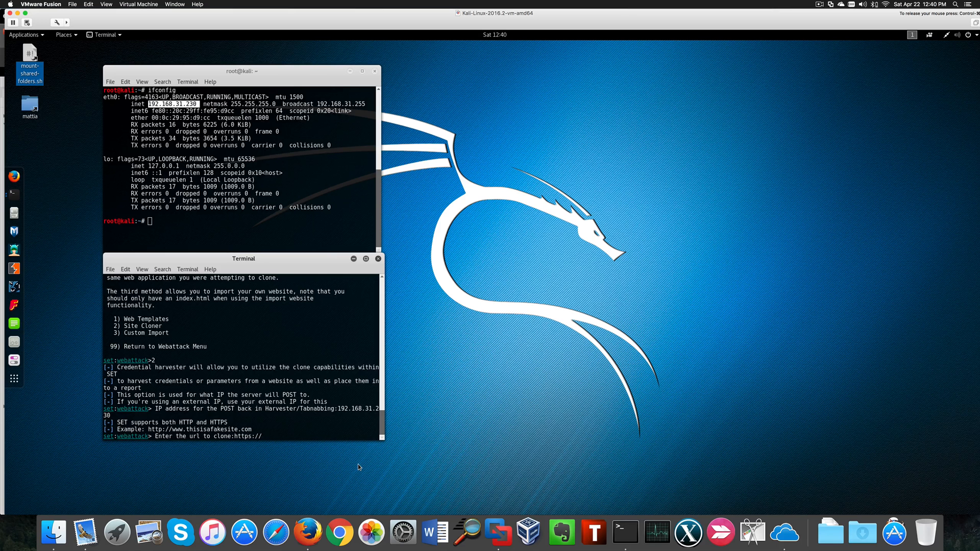
{"action": "type", "text": "gmail.com"}
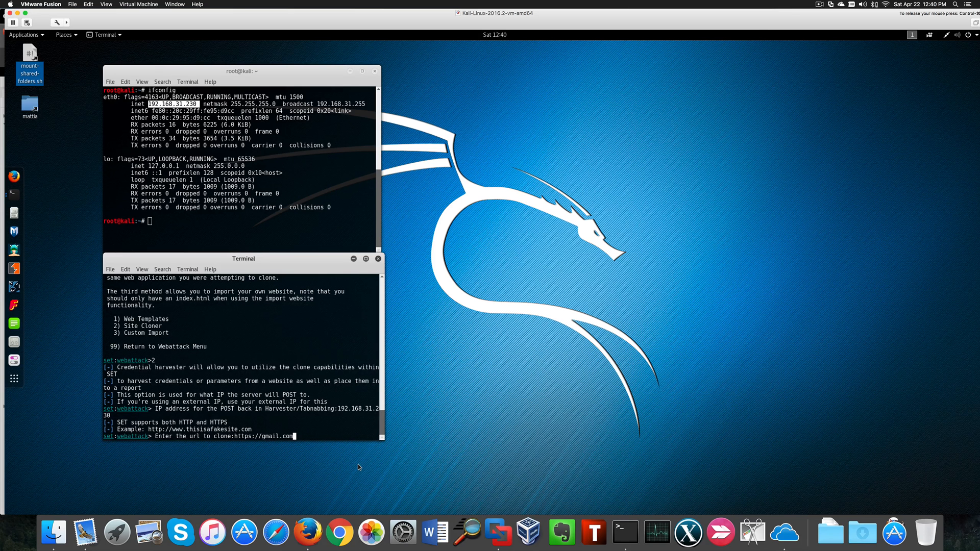
{"action": "key", "text": "Return"}
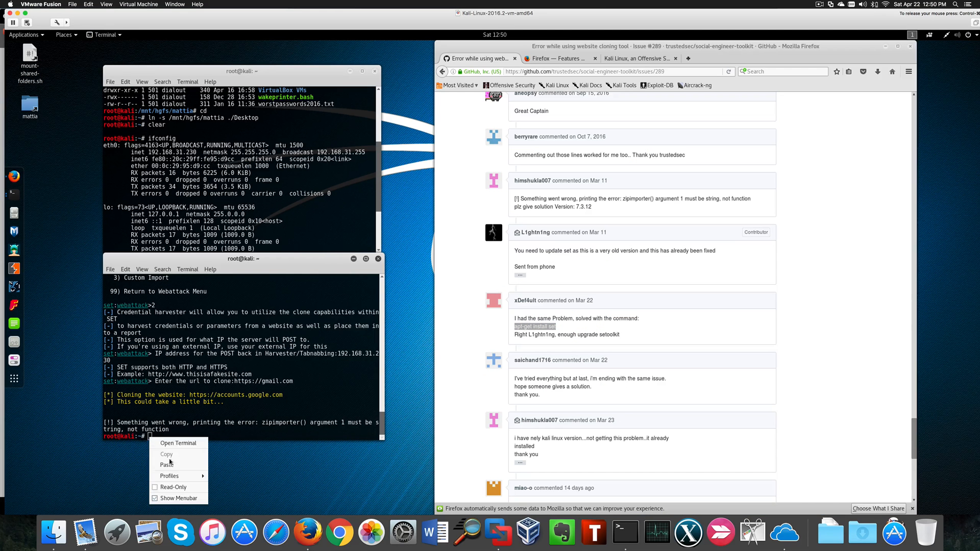
- Paste and run 'apt-get install set -y' to upgrade SET to 7.6.1
{"action": "left_click", "coordinate": [167, 465]}
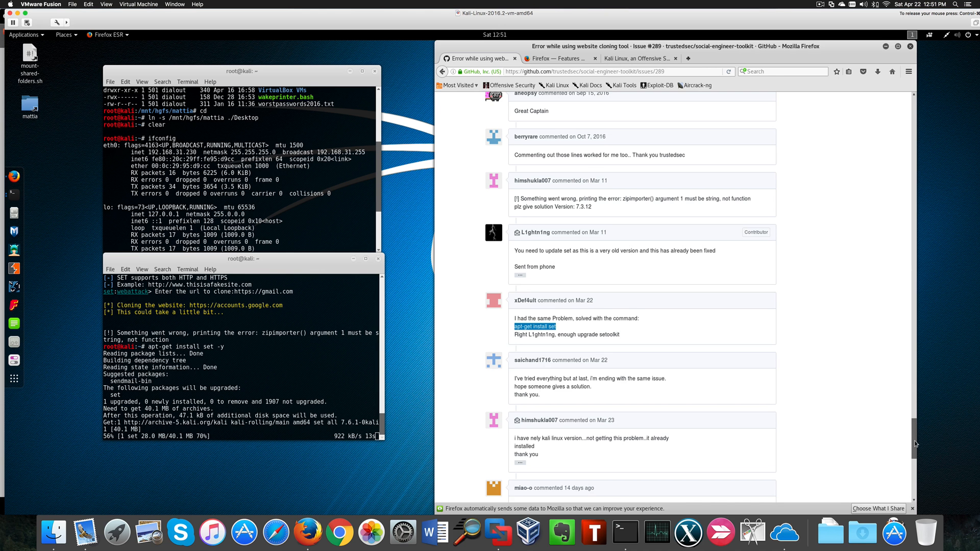
{"action": "scroll", "scroll_direction": "down", "scroll_amount": 3}
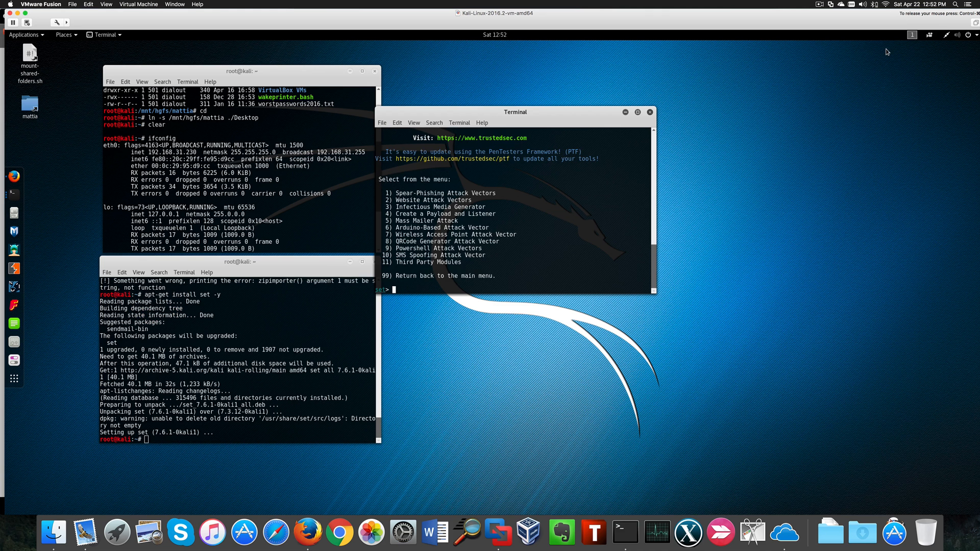
{"action": "type", "text": "2"}
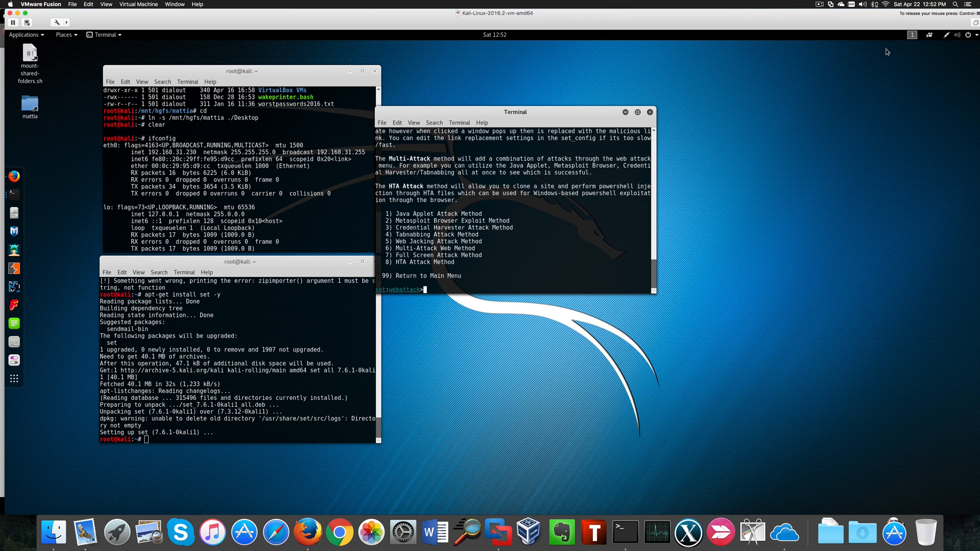
{"action": "type", "text": "3"}
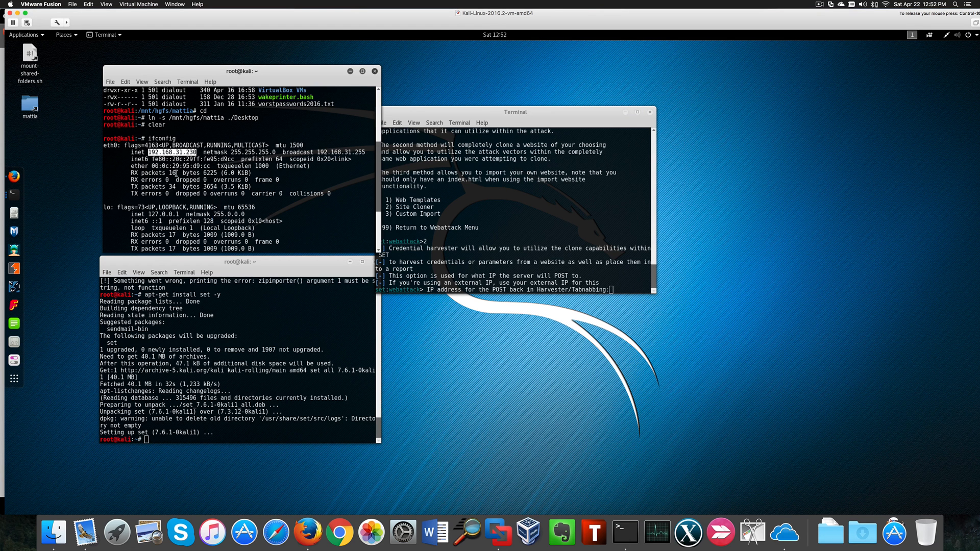
{"action": "right_click", "coordinate": [624, 289]}
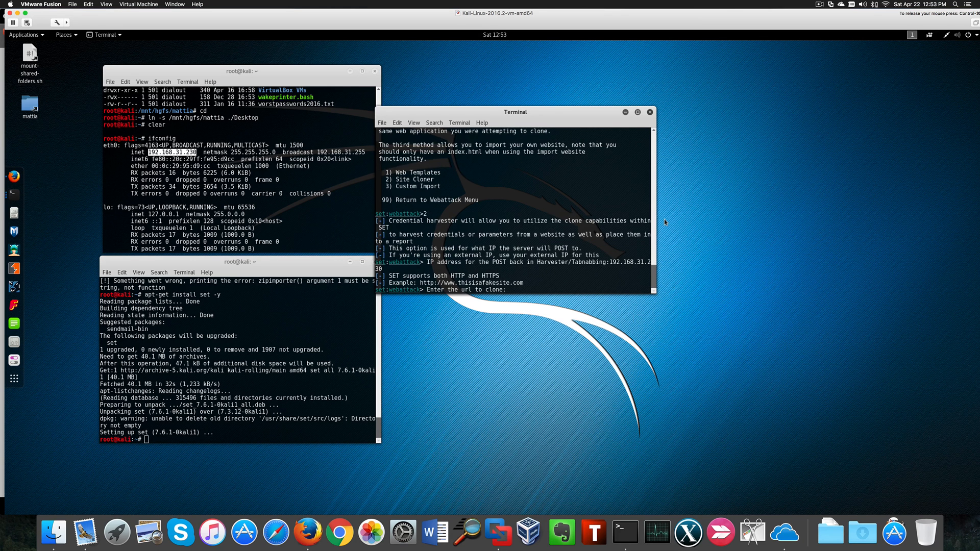
{"action": "type", "text": "https://gm"}
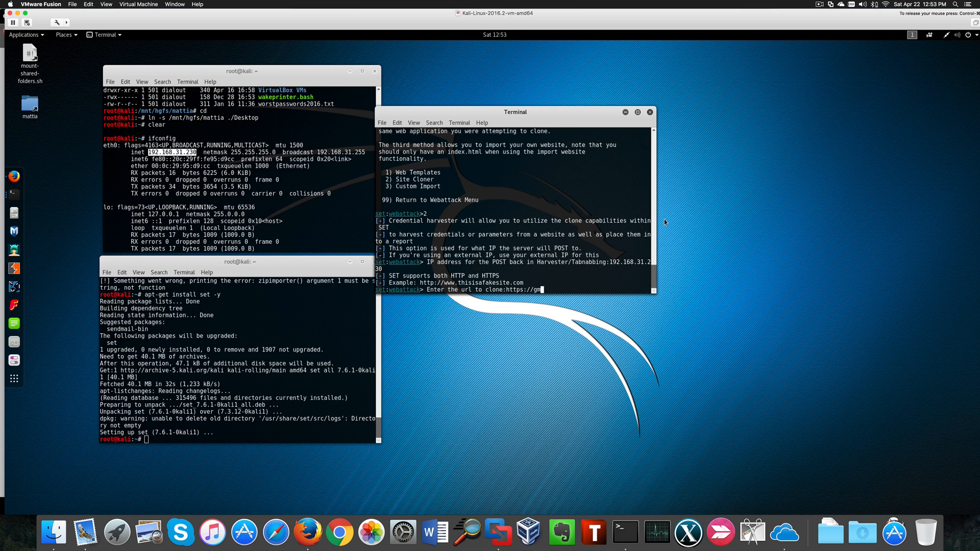
{"action": "key", "text": "Return"}
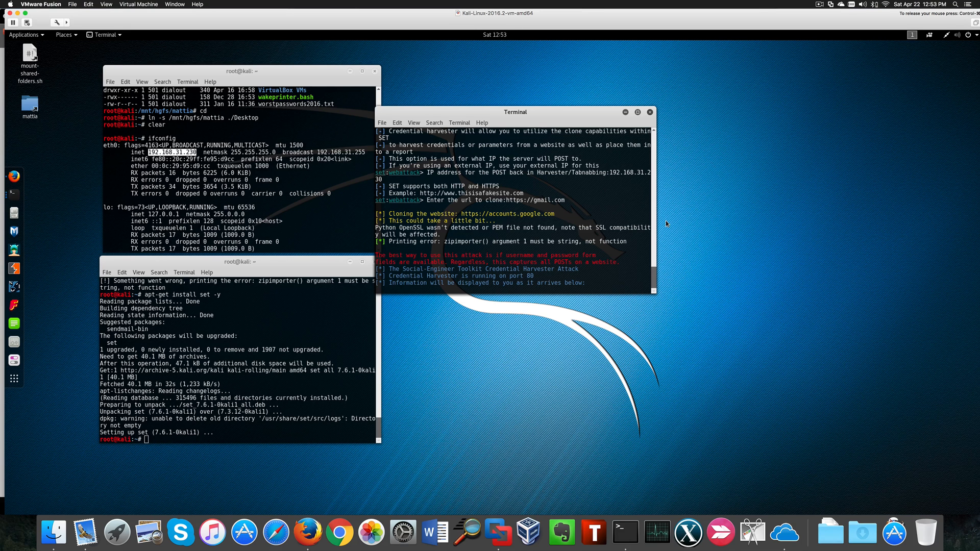
{"action": "mouse_move", "coordinate": [785, 533]}
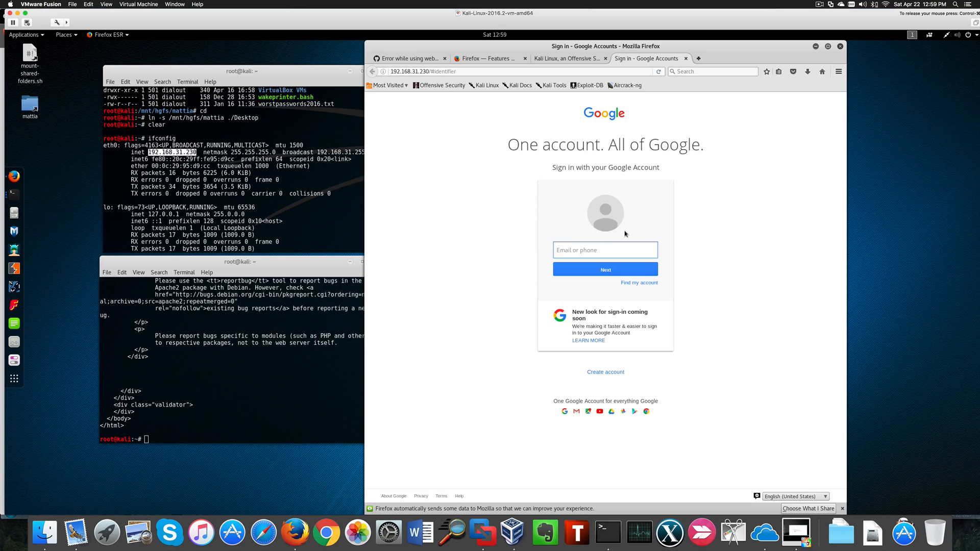
- Enter username 'exampleofhack' on the cloned Google sign-in and close Preferences
{"action": "type", "text": "exampleofhack"}
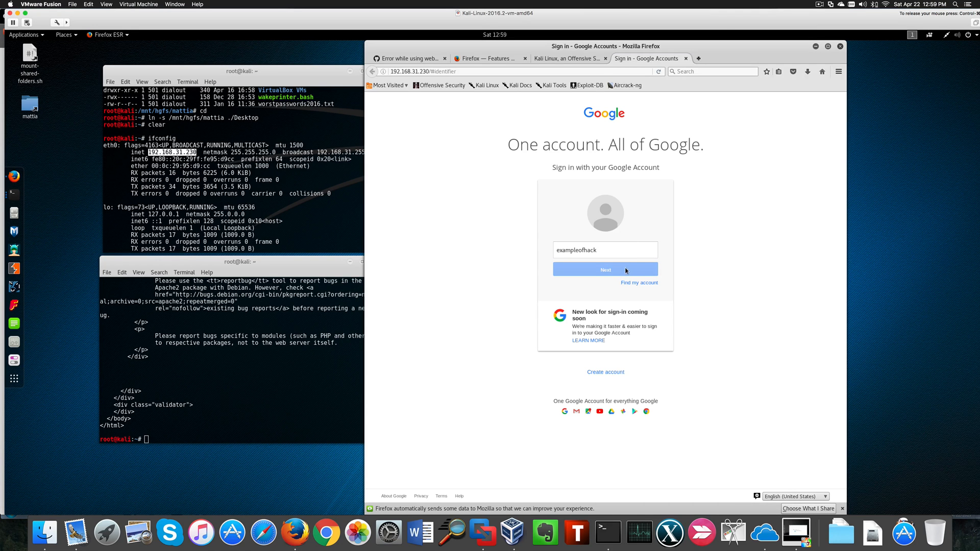
{"action": "mouse_move", "coordinate": [633, 45]}
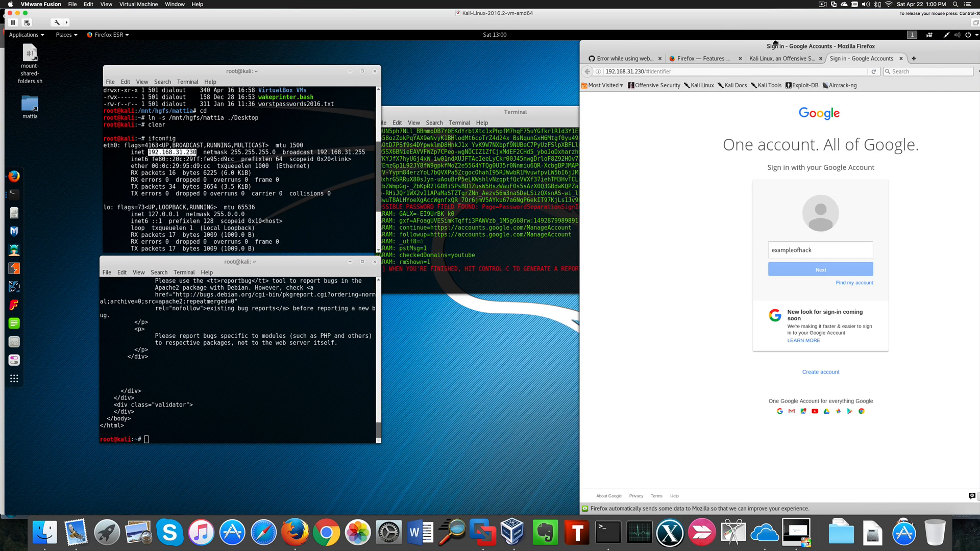
{"action": "mouse_move", "coordinate": [475, 119]}
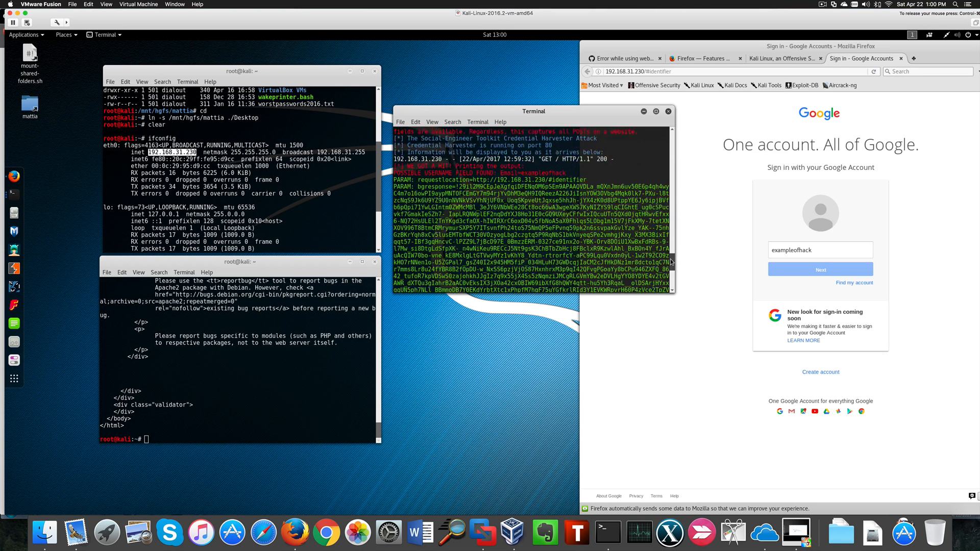
{"action": "scroll", "scroll_direction": "up", "scroll_amount": 3}
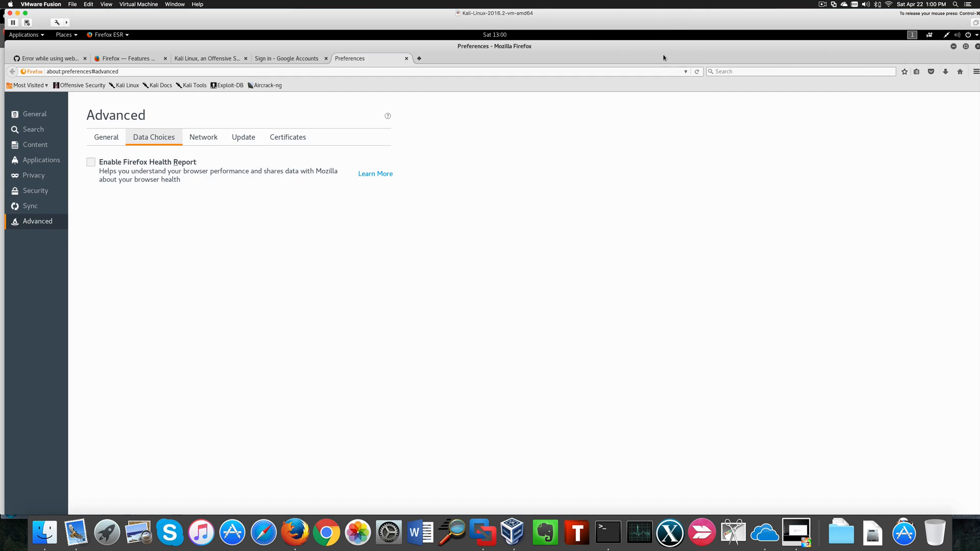
{"action": "mouse_move", "coordinate": [406, 66]}
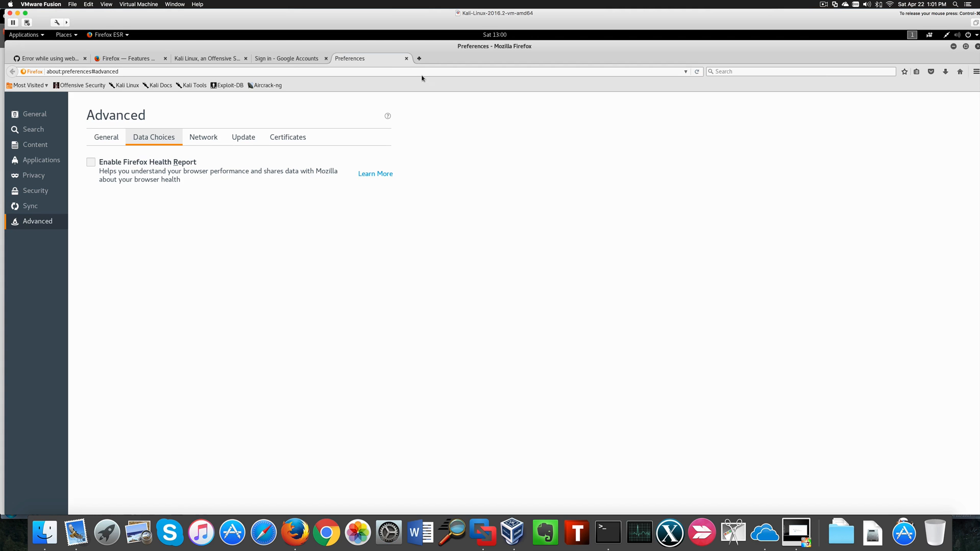
{"action": "left_click", "coordinate": [407, 58]}
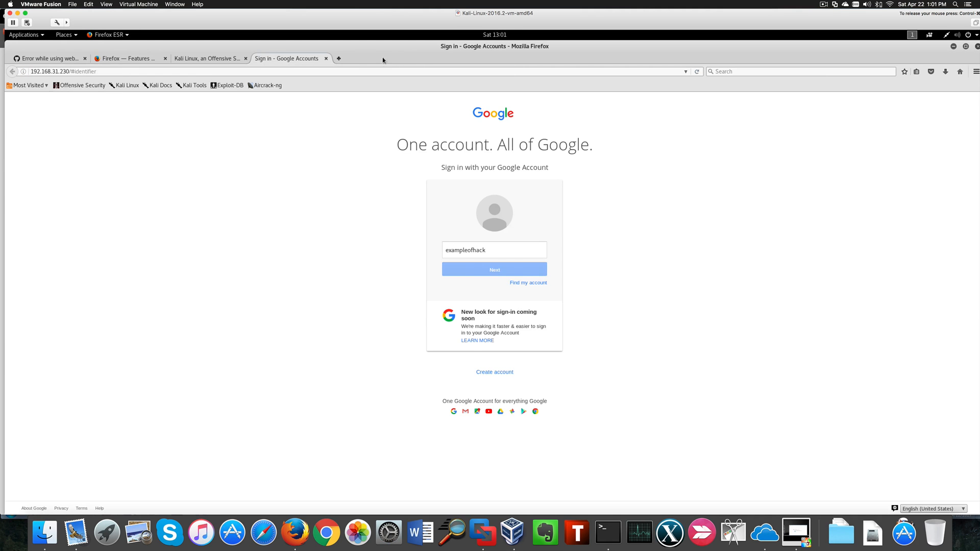
{"action": "mouse_move", "coordinate": [711, 495]}
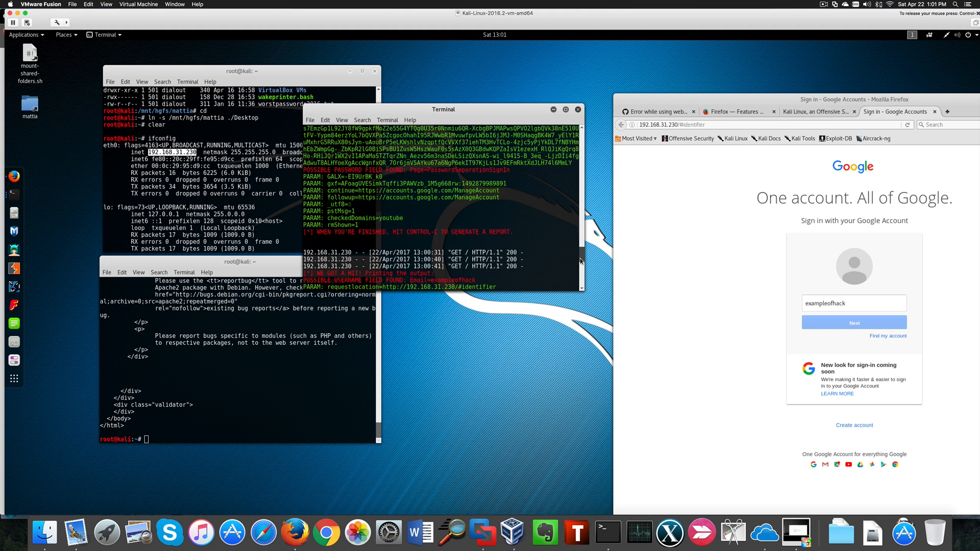
{"action": "mouse_move", "coordinate": [494, 291]}
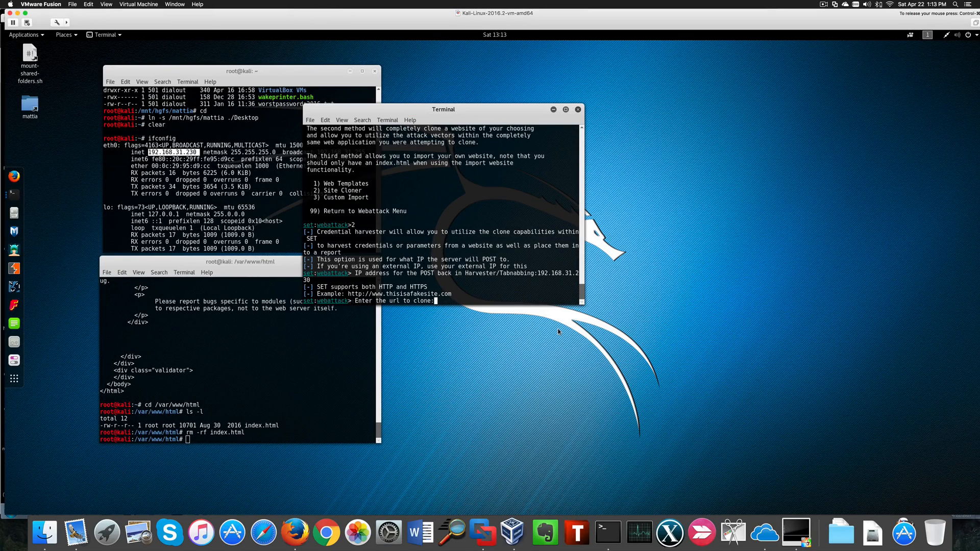
{"action": "type", "text": "https://www"}
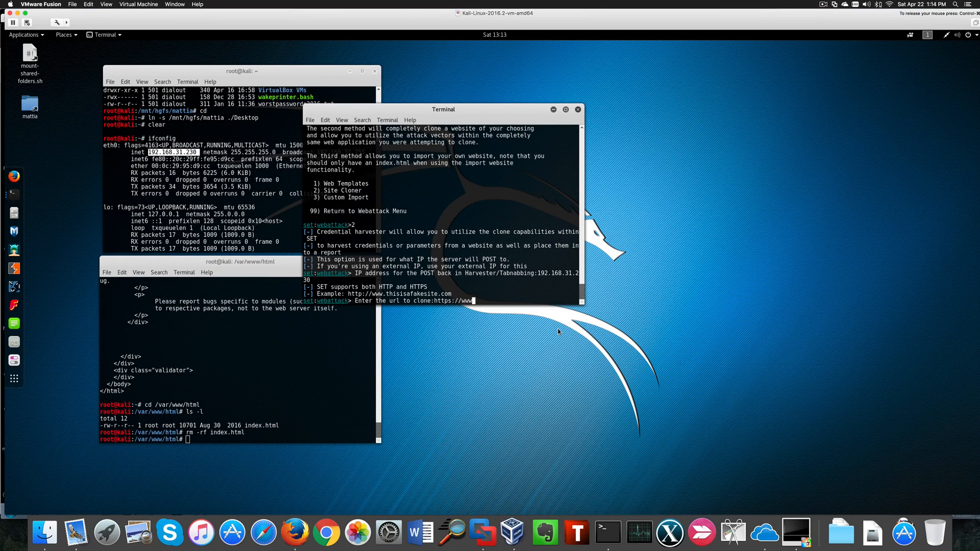
{"action": "type", "text": "linkedin.com"}
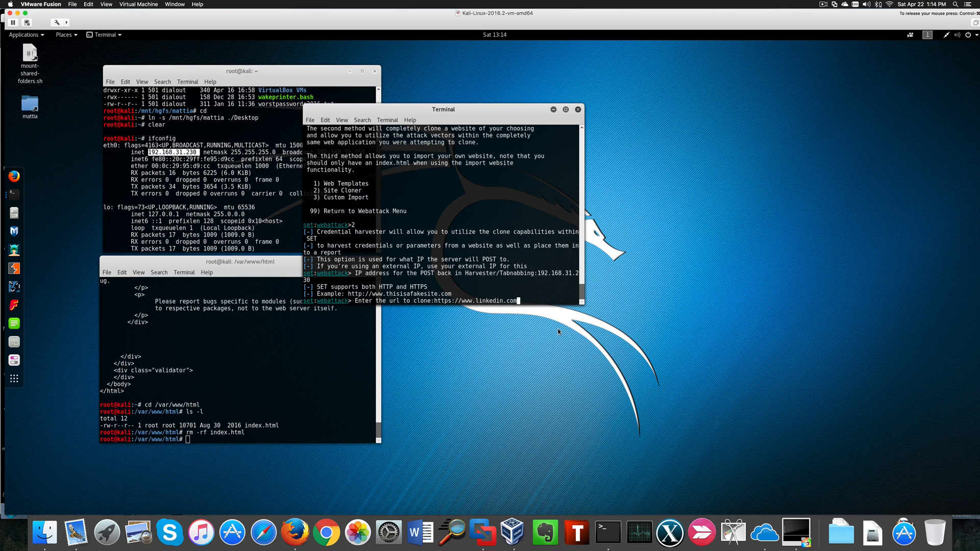
{"action": "key", "text": "Return"}
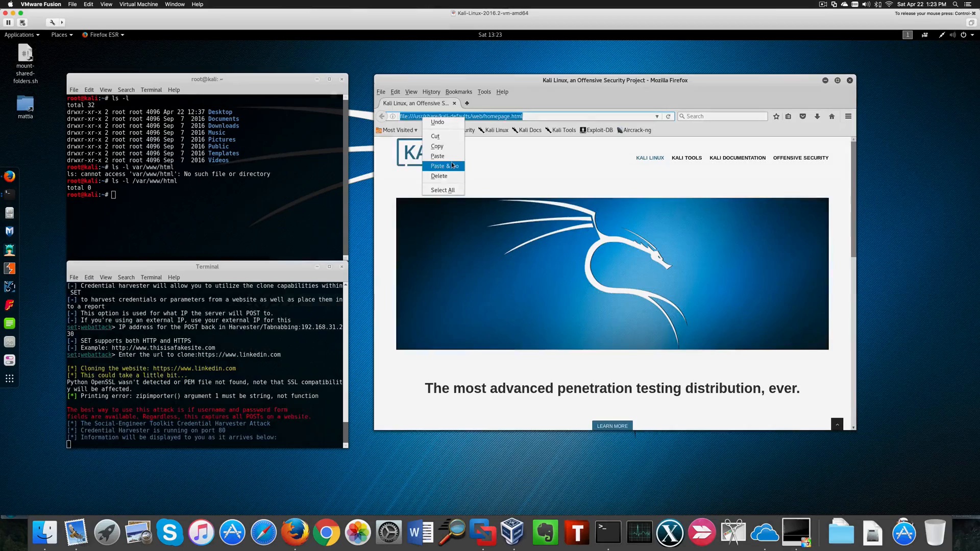
- Load the clone at 192.168.31.230 and sign in with email 'example' and a password
{"action": "left_click", "coordinate": [444, 165]}
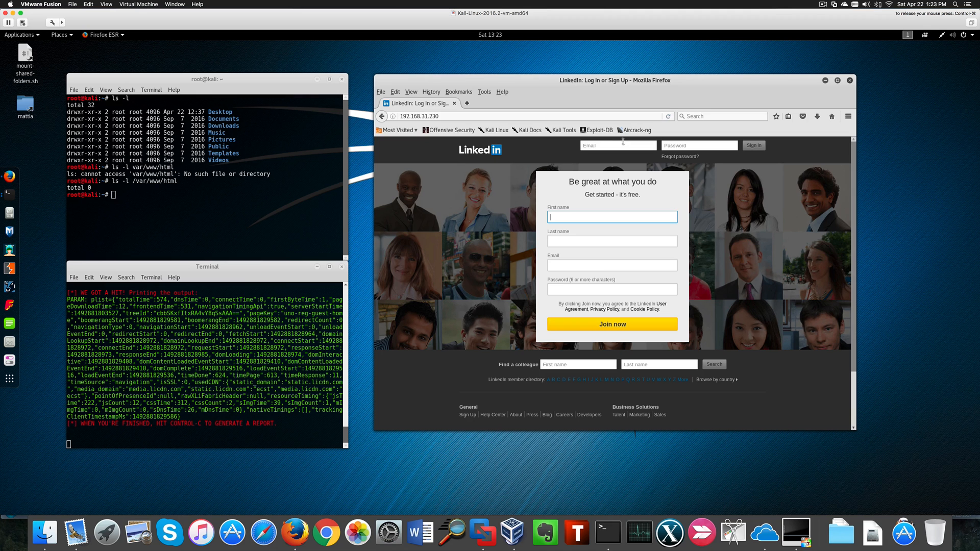
{"action": "type", "text": "example"}
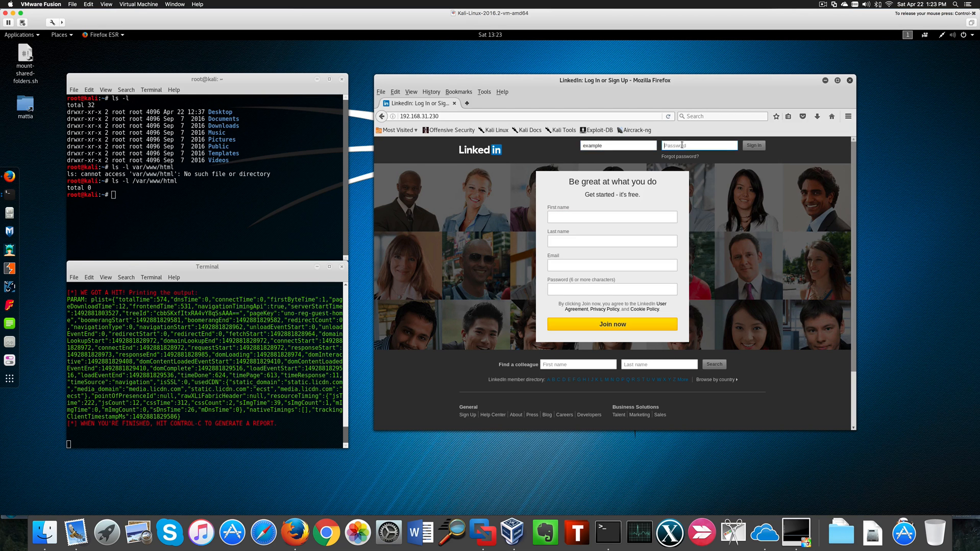
{"action": "type", "text": "password"}
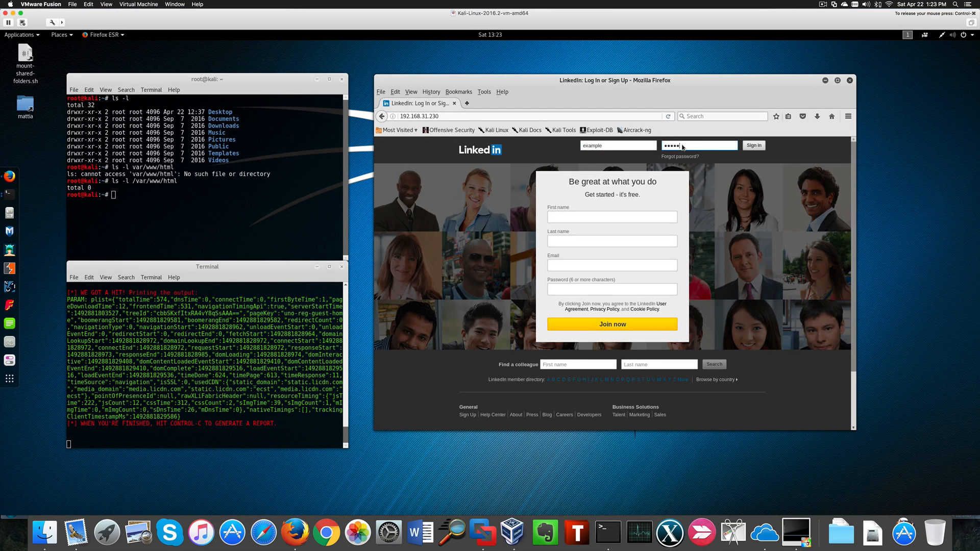
{"action": "left_click", "coordinate": [754, 145]}
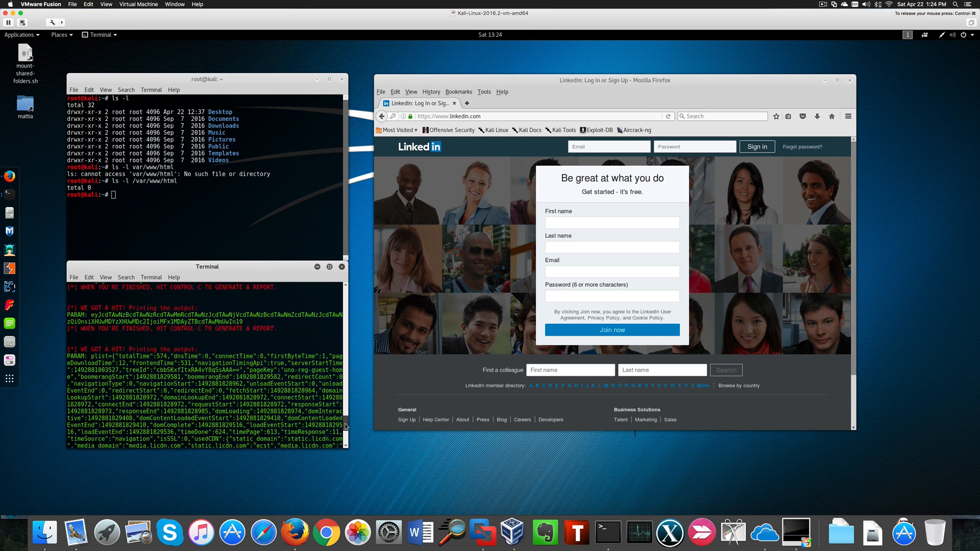
- Scroll the SET output to confirm the captured LinkedIn credentials
{"action": "scroll", "scroll_direction": "down", "scroll_amount": 3}
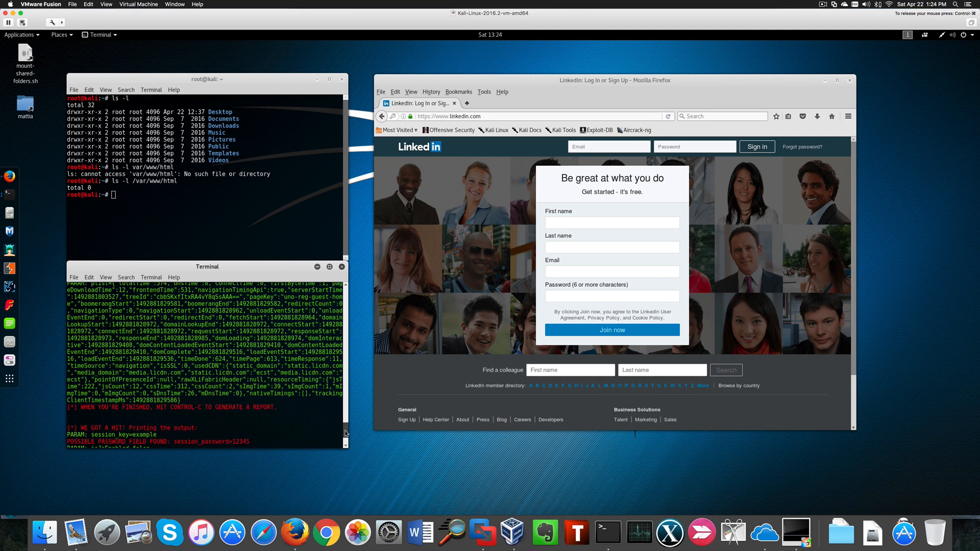
{"action": "scroll", "scroll_direction": "down", "scroll_amount": 3}
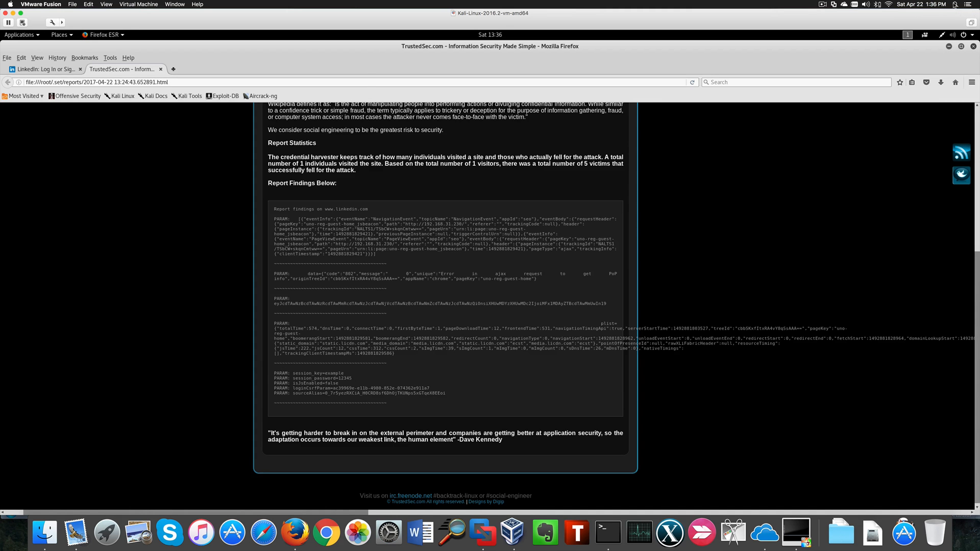
{"action": "mouse_move", "coordinate": [353, 124]}
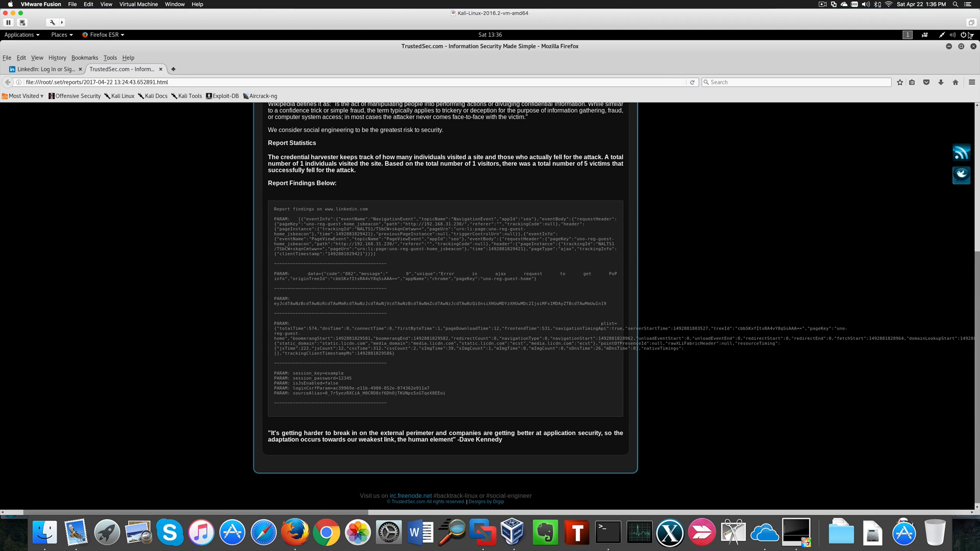
- Cancel closing the Firefox window so both report tabs stay open
{"action": "left_click", "coordinate": [973, 45]}
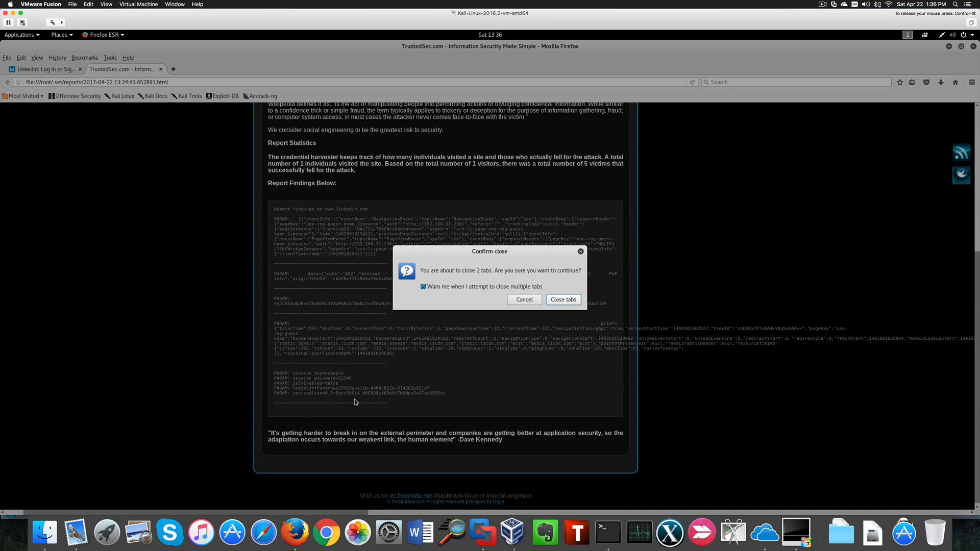
{"action": "left_click", "coordinate": [524, 300]}
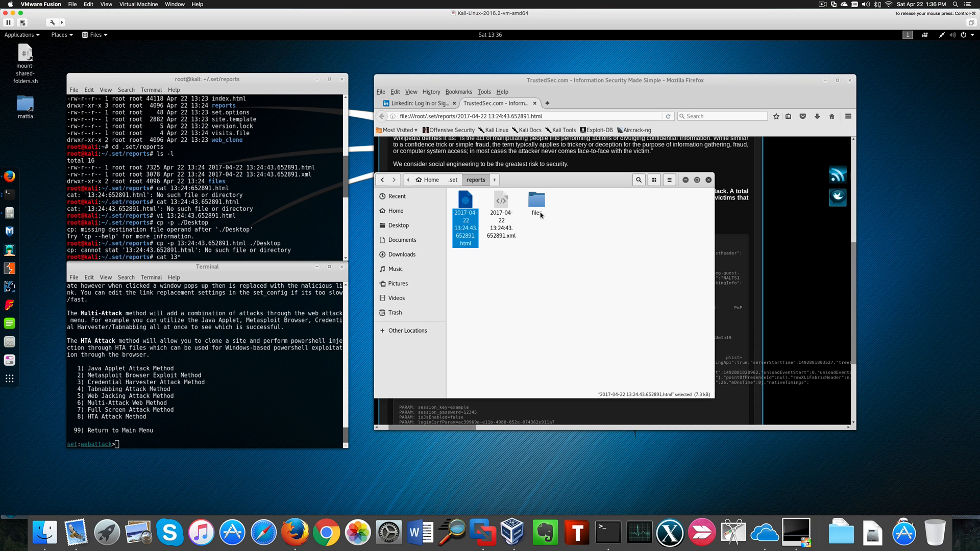
- Open the .xml harvester report from .set/reports in gedit
{"action": "left_click", "coordinate": [501, 203]}
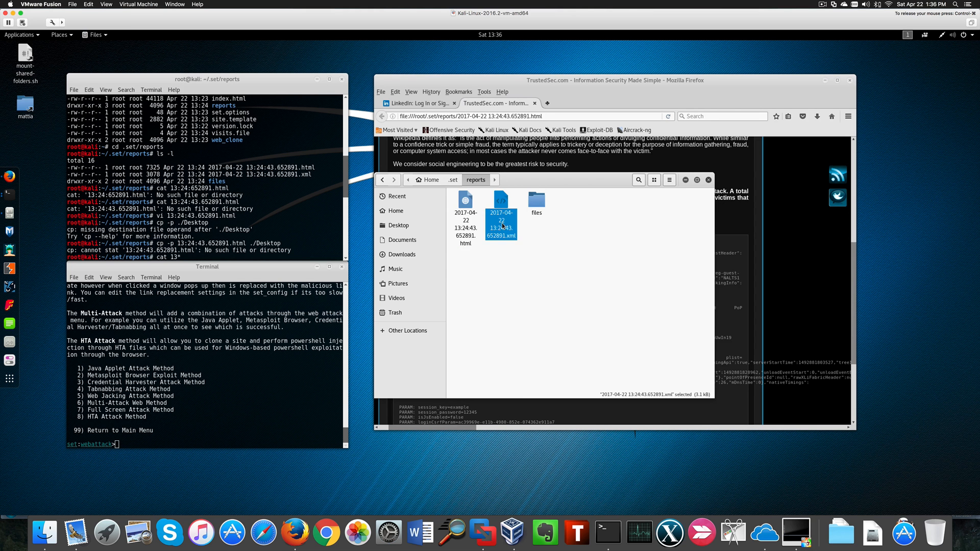
{"action": "double_click", "coordinate": [501, 212]}
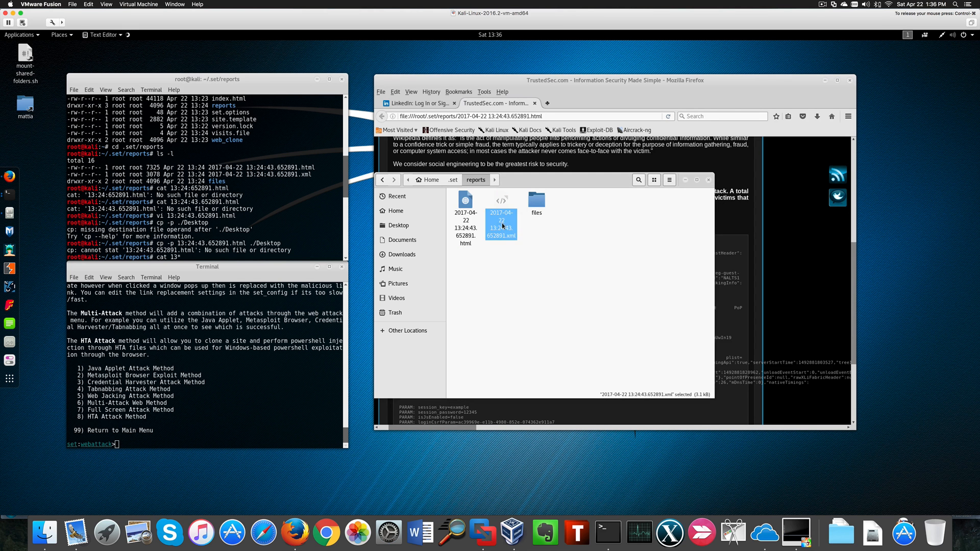
{"action": "double_click", "coordinate": [501, 220]}
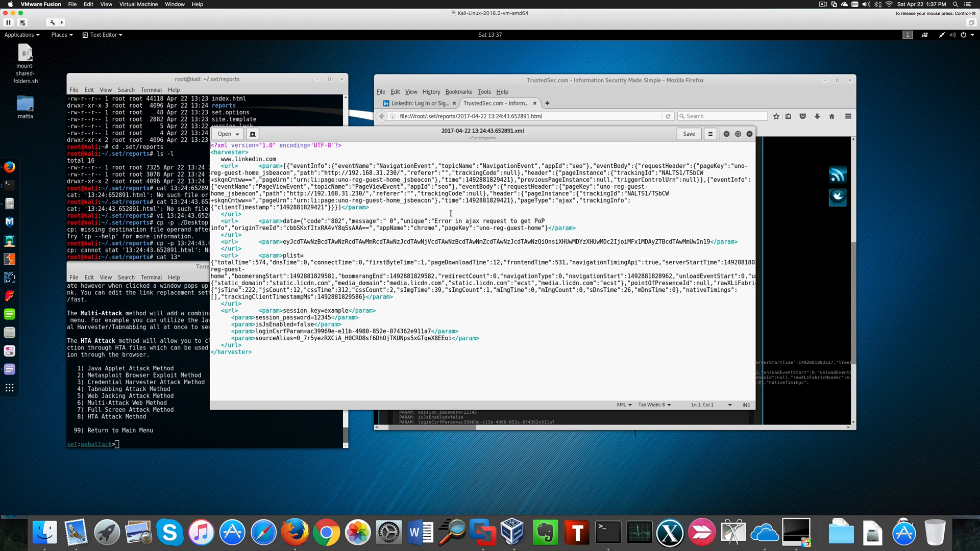
- Highlight the server IP and harvested credentials in the XML report, then close gedit
{"action": "double_click", "coordinate": [360, 173]}
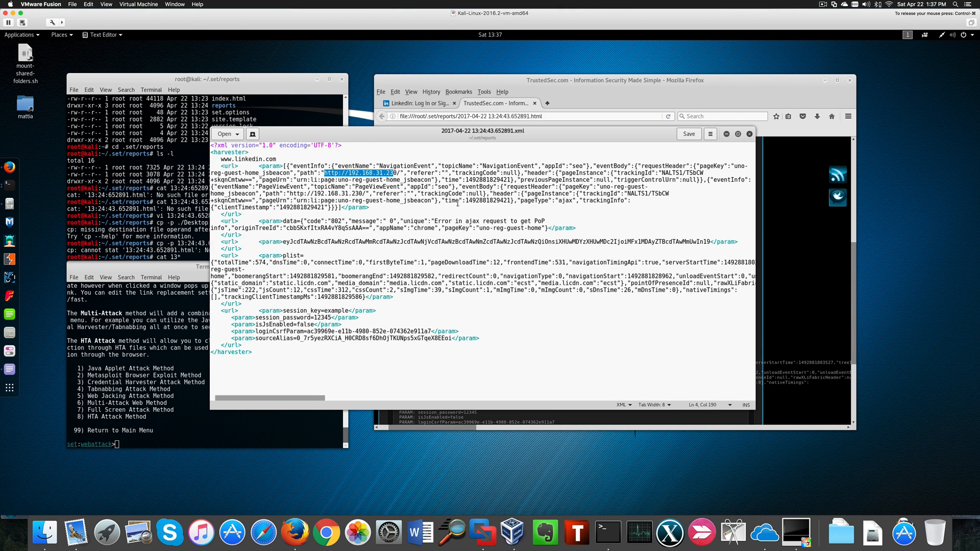
{"action": "mouse_move", "coordinate": [343, 317]}
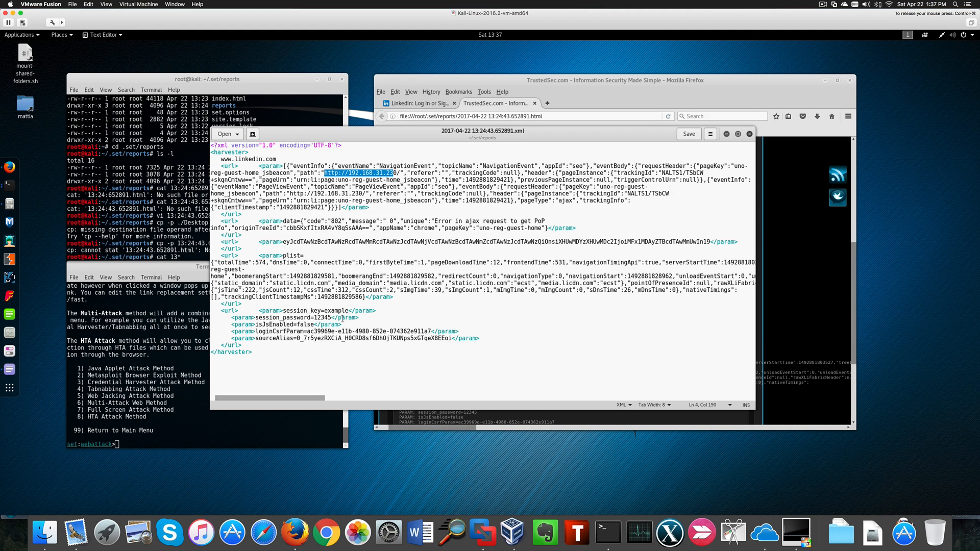
{"action": "double_click", "coordinate": [328, 311]}
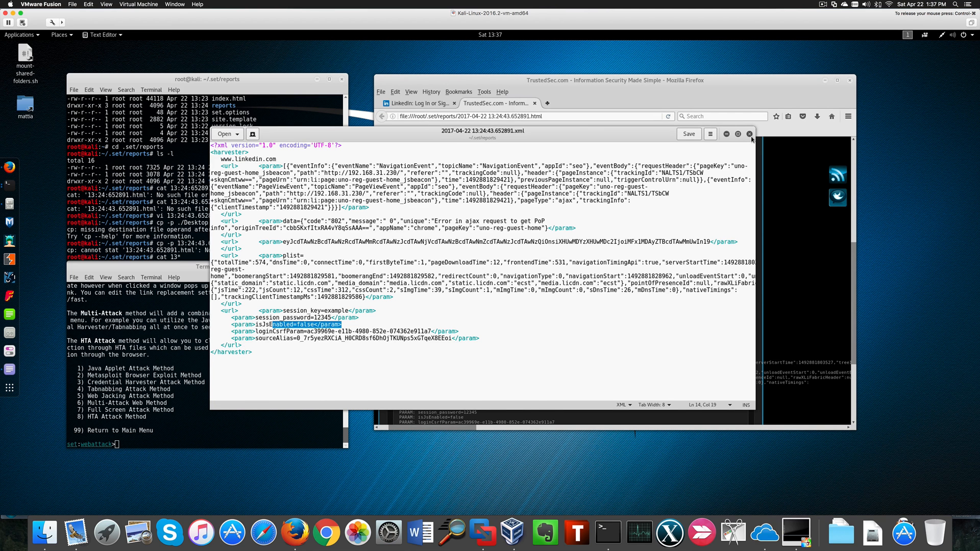
{"action": "left_click", "coordinate": [749, 134]}
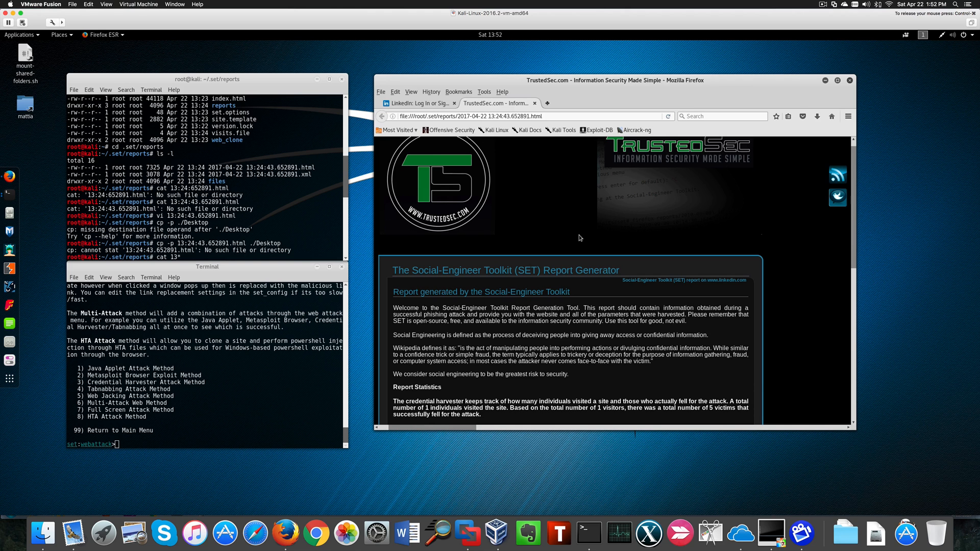